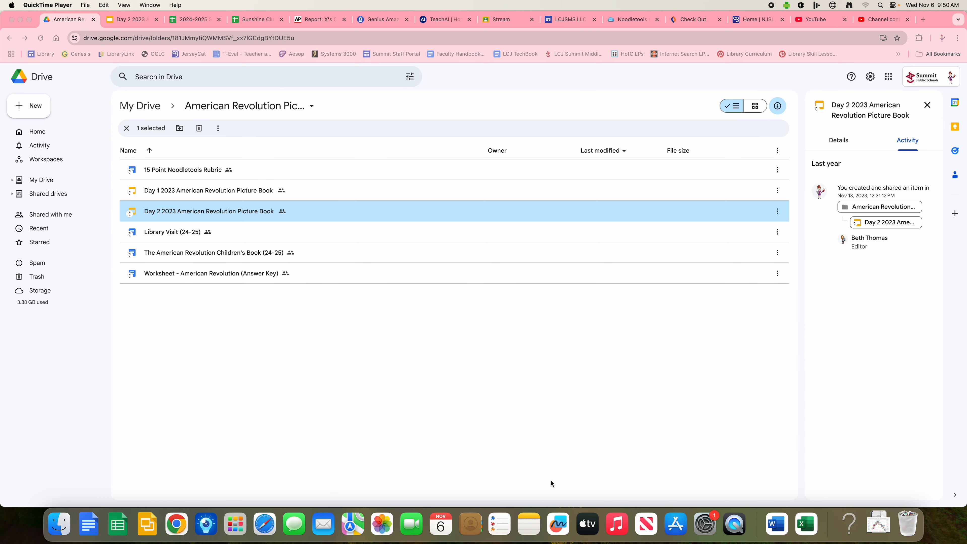
mouse_move(554, 486)
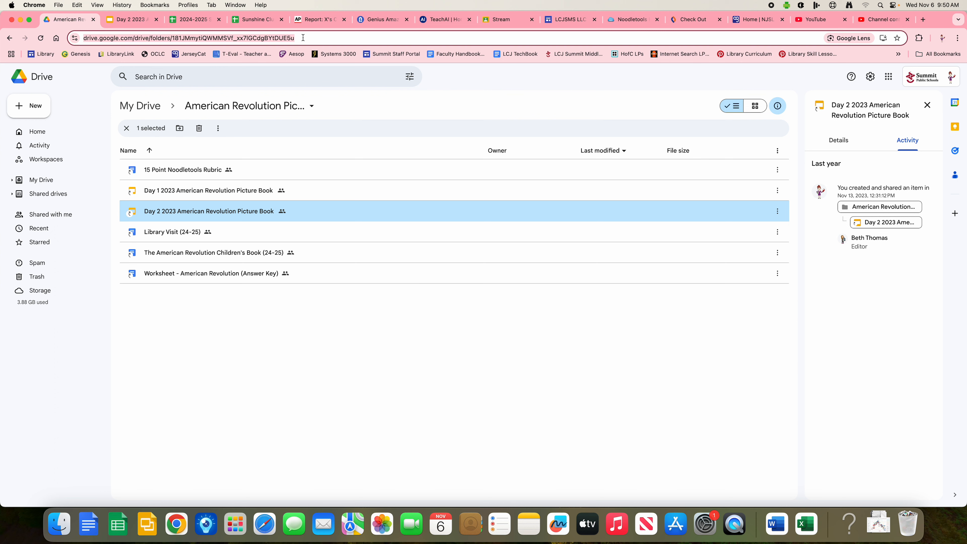
mouse_move(499, 85)
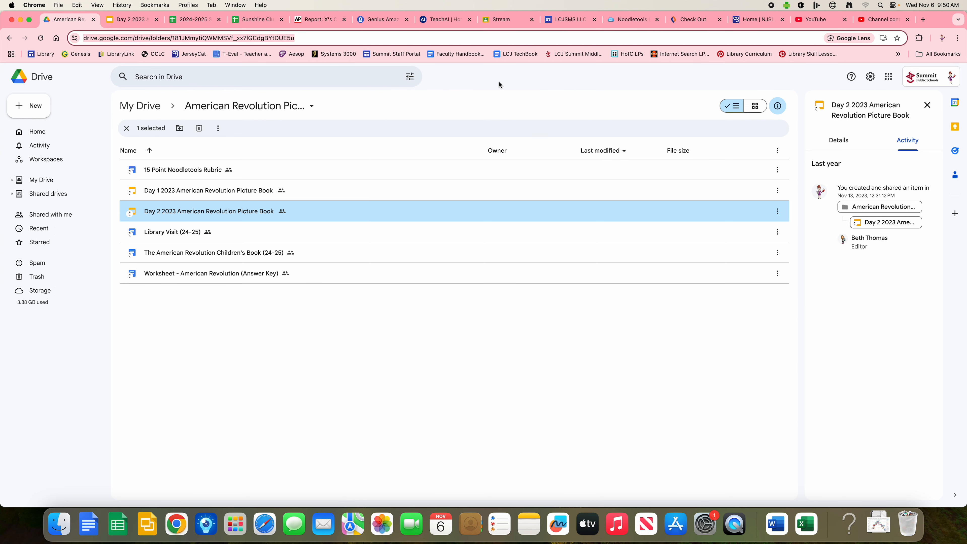
mouse_move(901, 85)
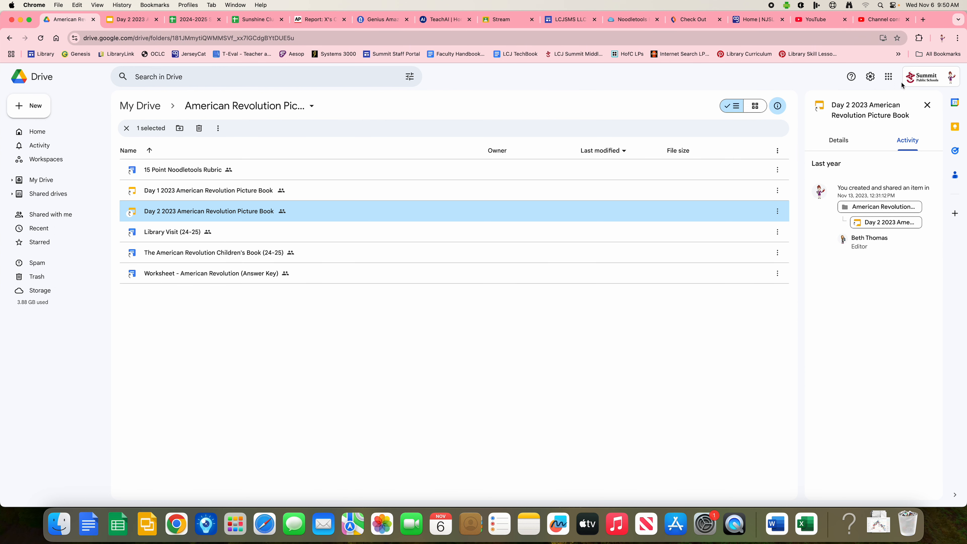
Step: Show the Google apps launcher scrolled to the third-party apps where NoodleTools is listed
left_click(888, 77)
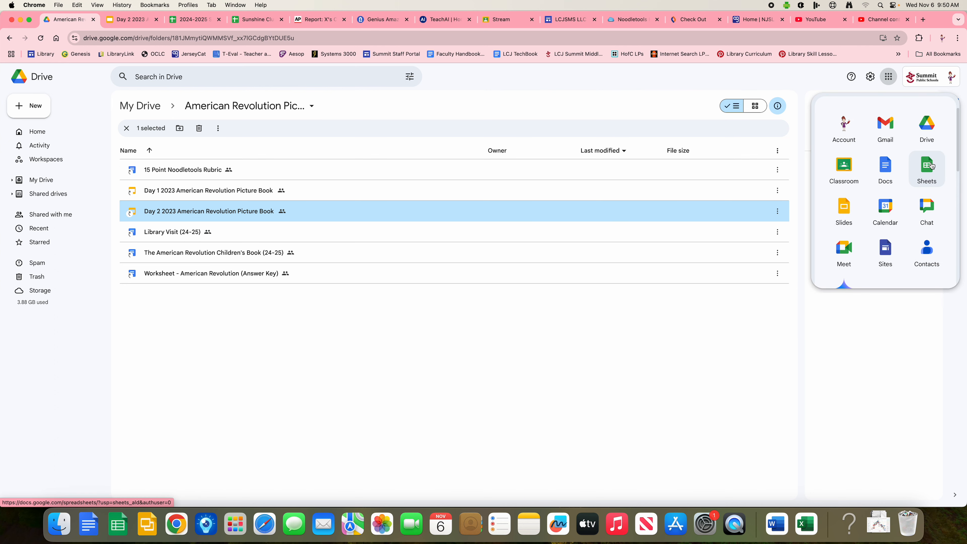
scroll("down", 3)
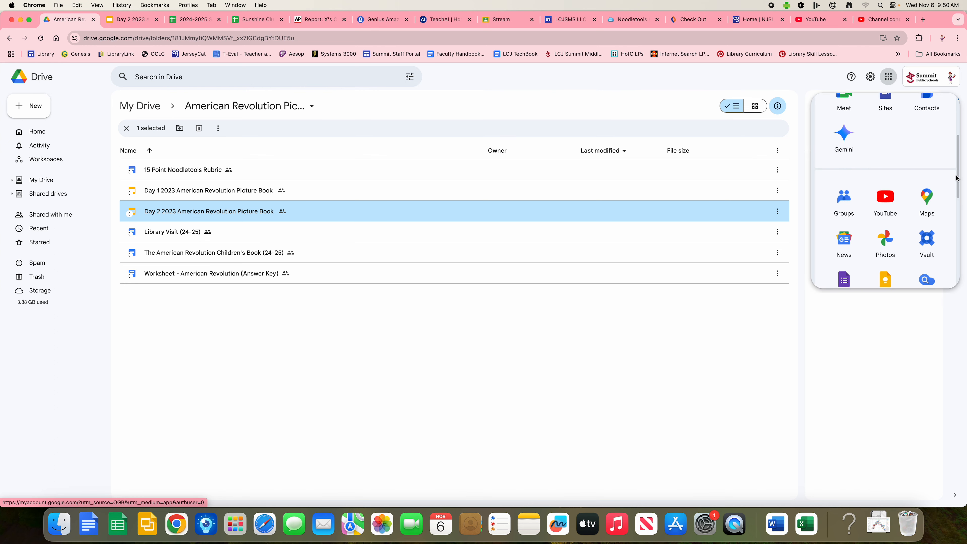
scroll("down", 3)
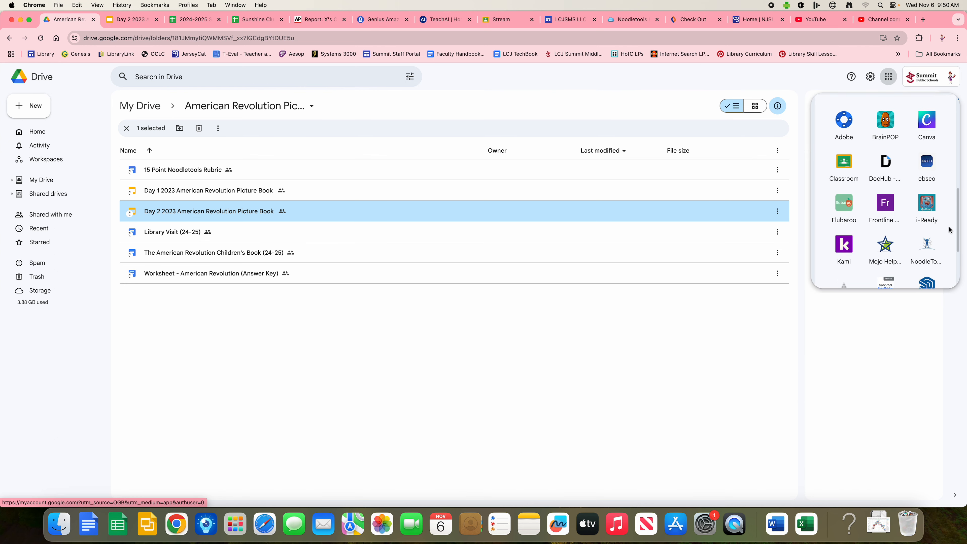
scroll("down", 3)
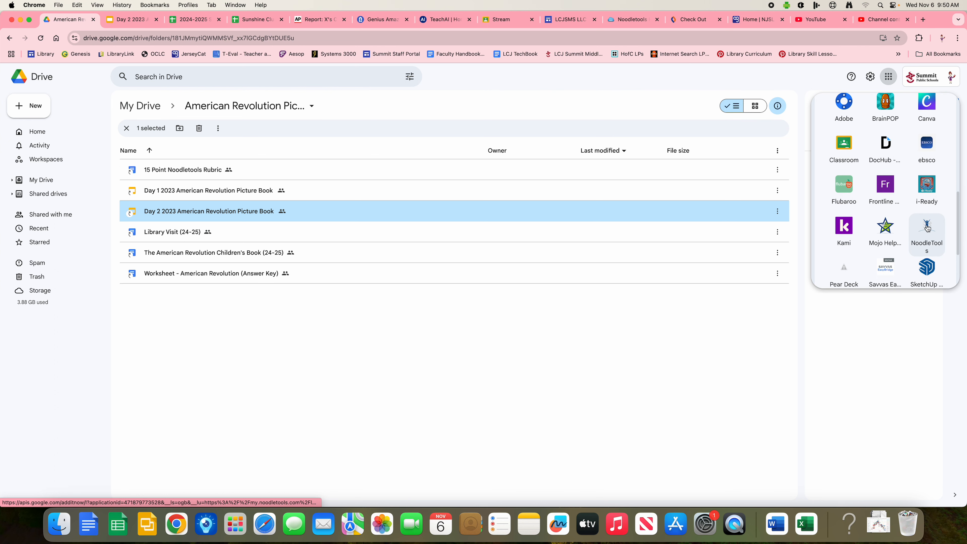
mouse_move(786, 89)
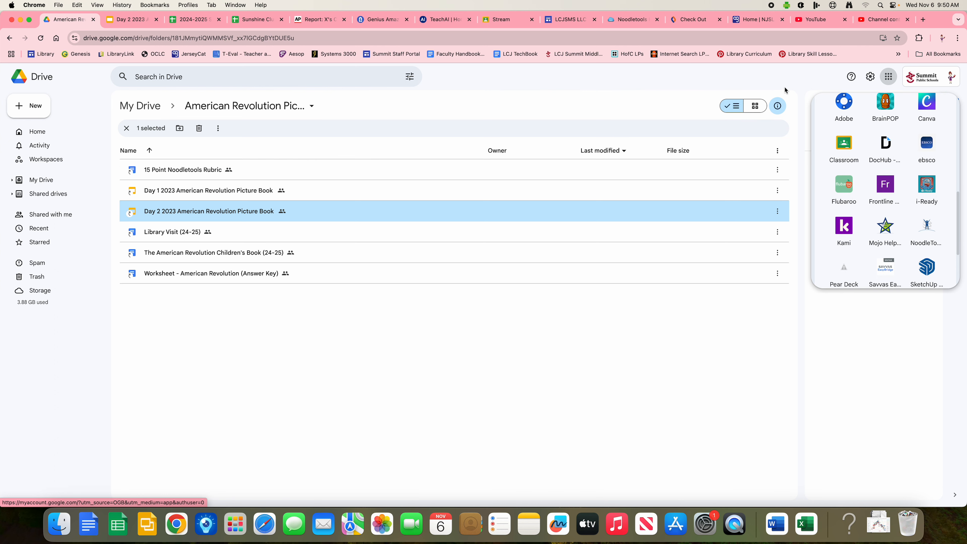
Step: Go from the LCJSMS library site's home page to its LibGuides research guides
left_click(566, 19)
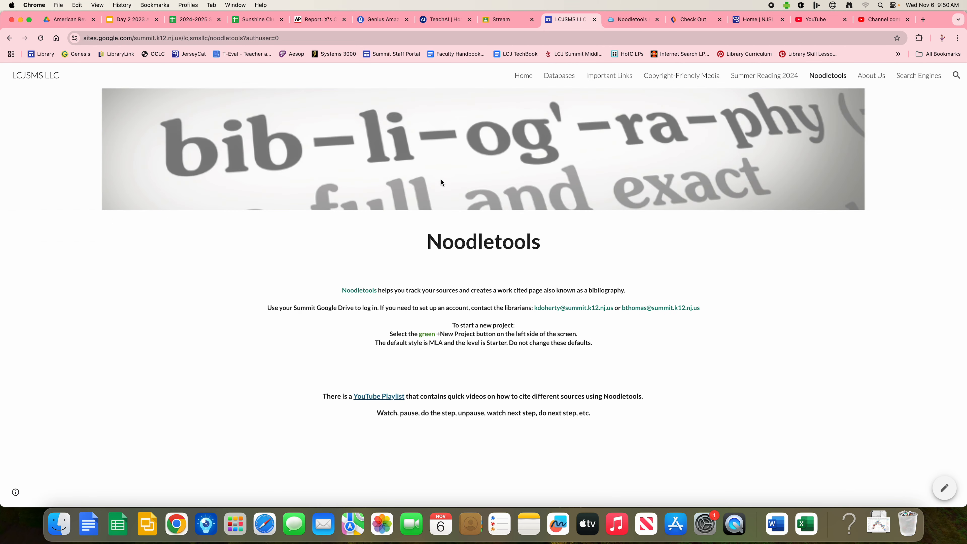
left_click(523, 76)
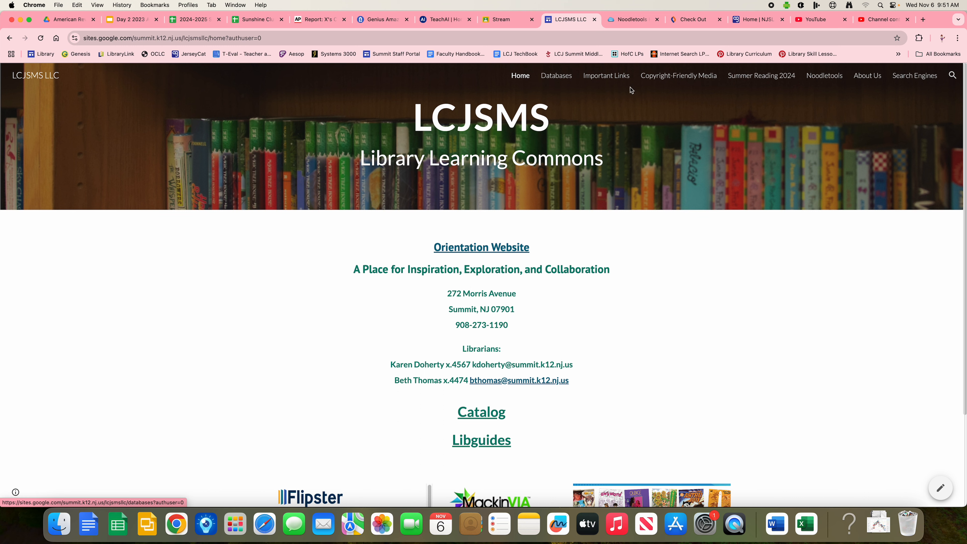
left_click(824, 76)
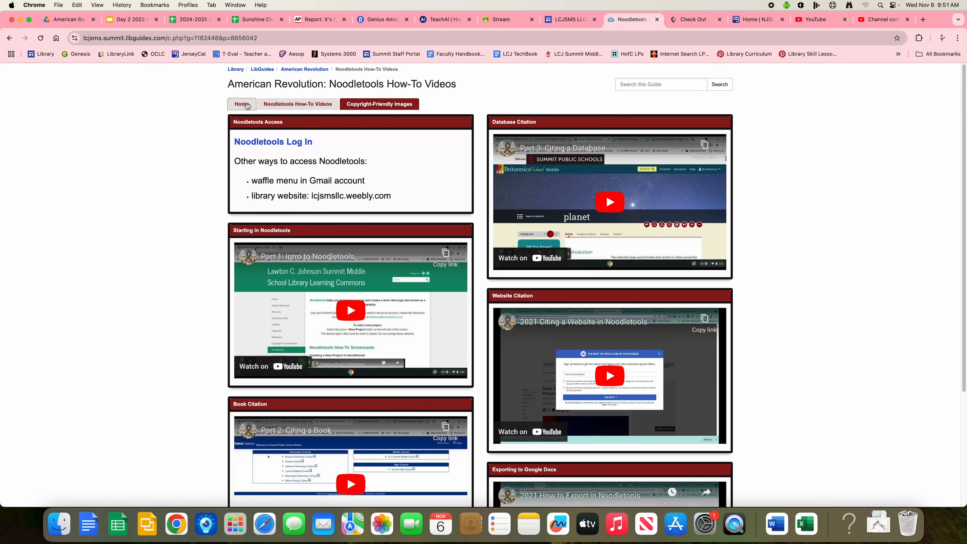
Step: Reach the NoodleTools website via the guide's Noodletools Log In link
left_click(242, 103)
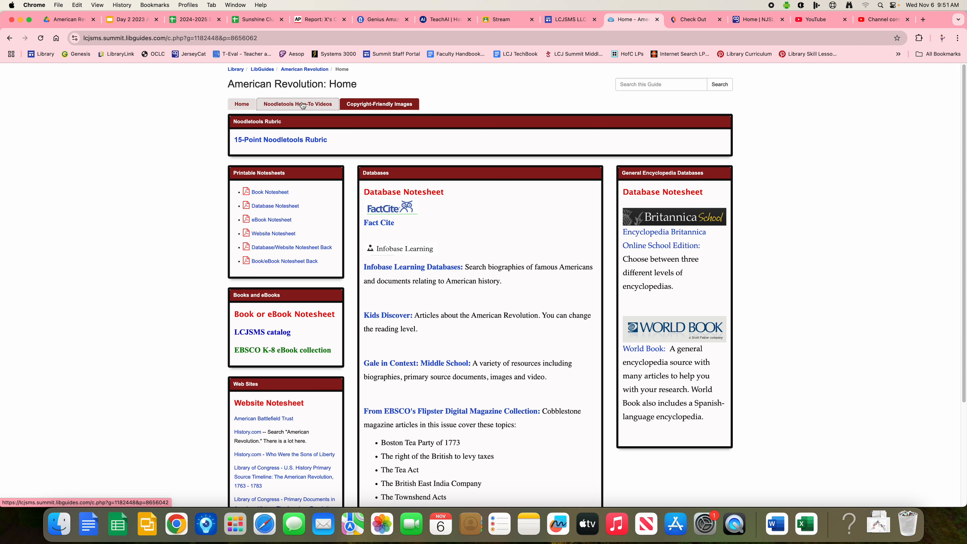
mouse_move(284, 113)
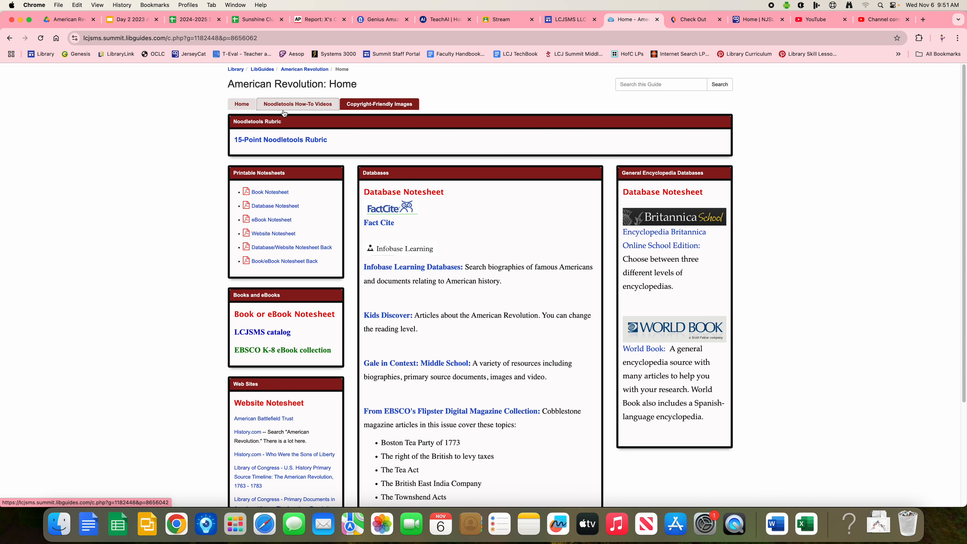
mouse_move(290, 105)
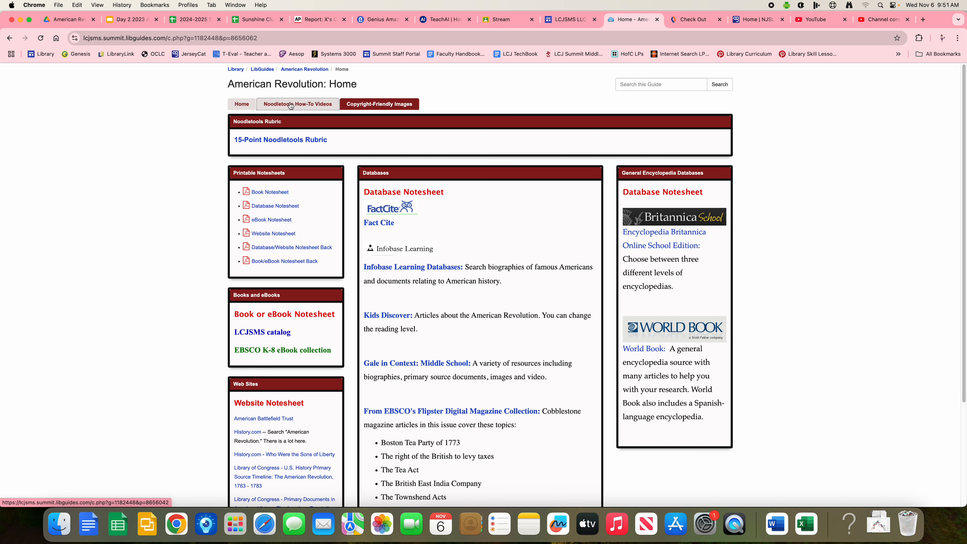
left_click(291, 104)
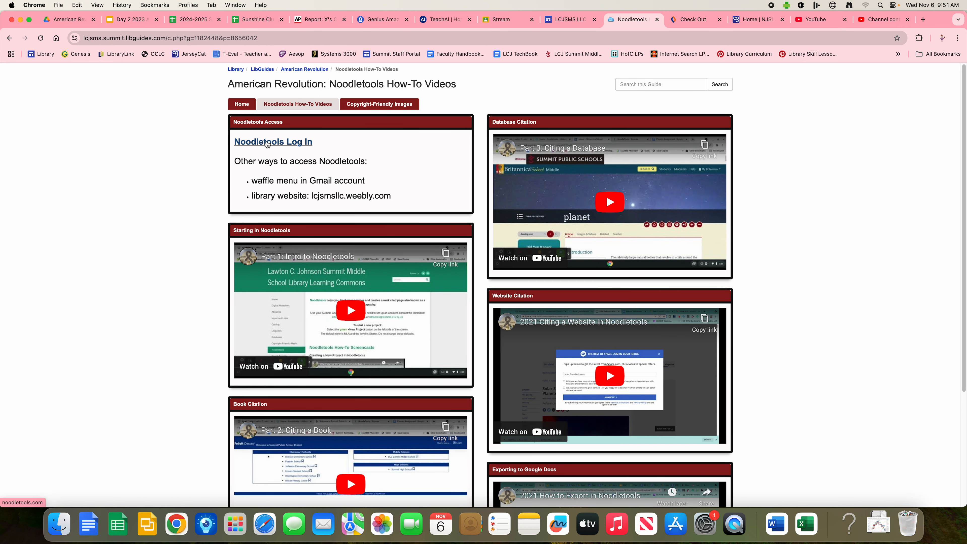
left_click(267, 142)
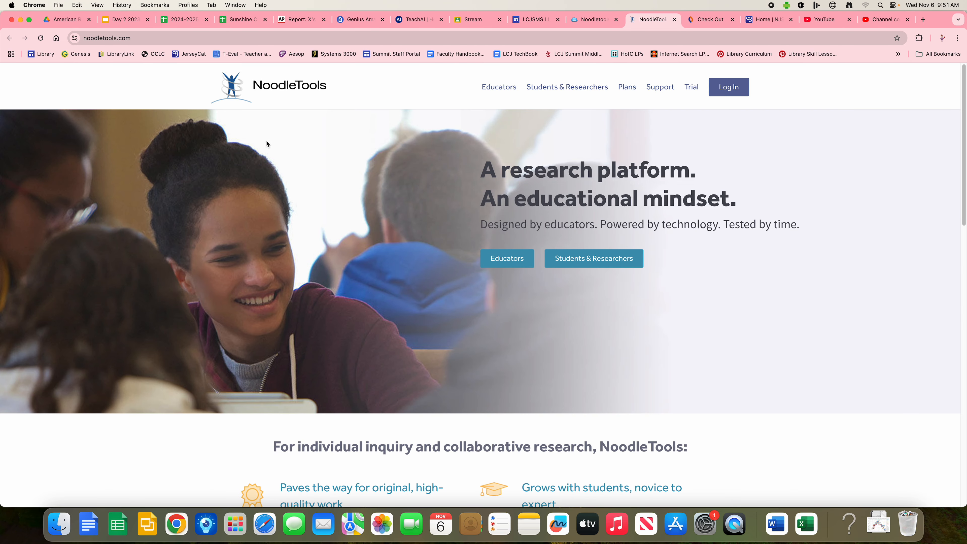
mouse_move(816, 124)
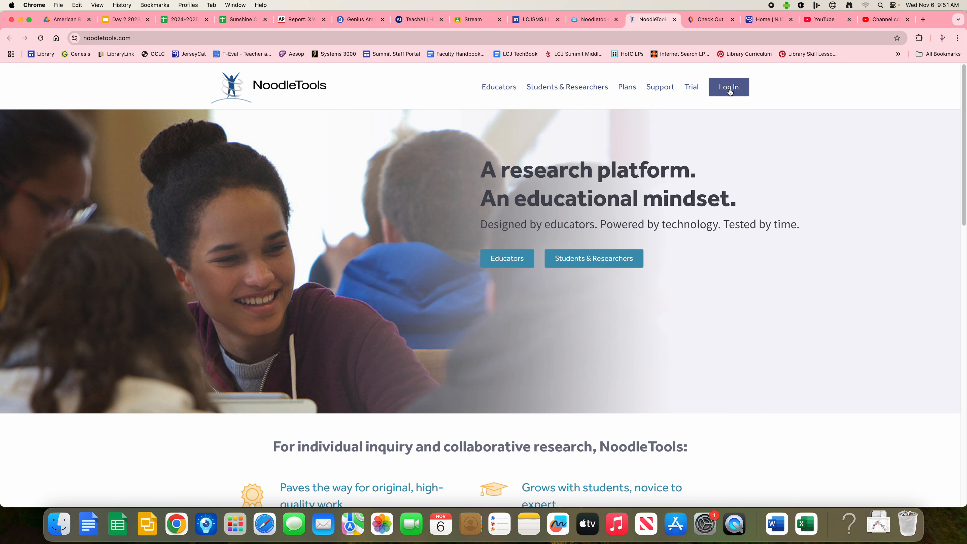
Step: Sign in to NoodleTools to reach My Projects with Alien Passport Project and Catapult 1
left_click(728, 87)
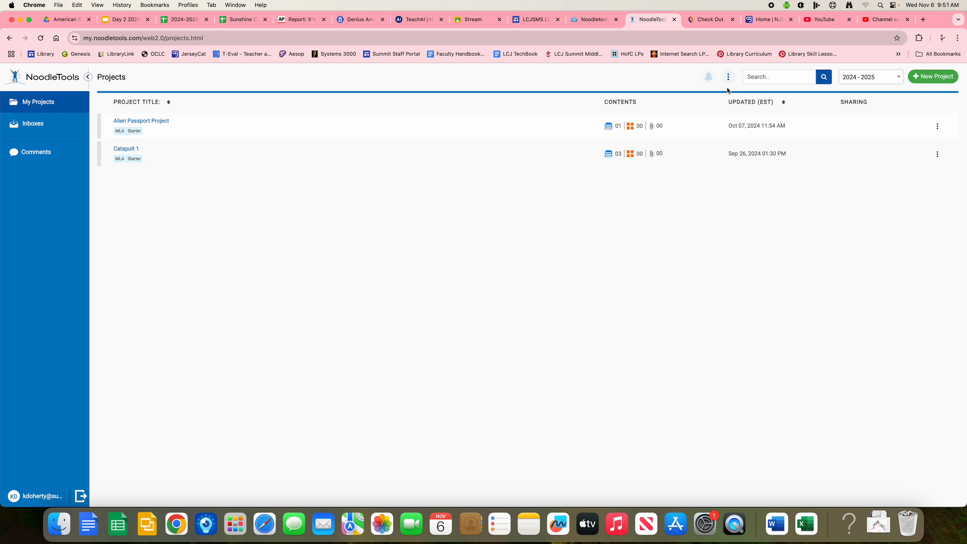
mouse_move(460, 214)
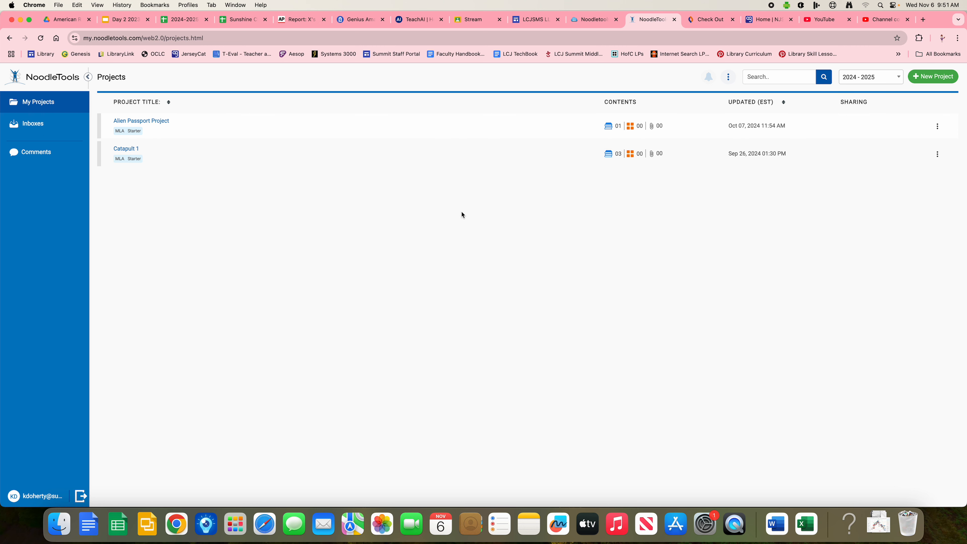
mouse_move(880, 111)
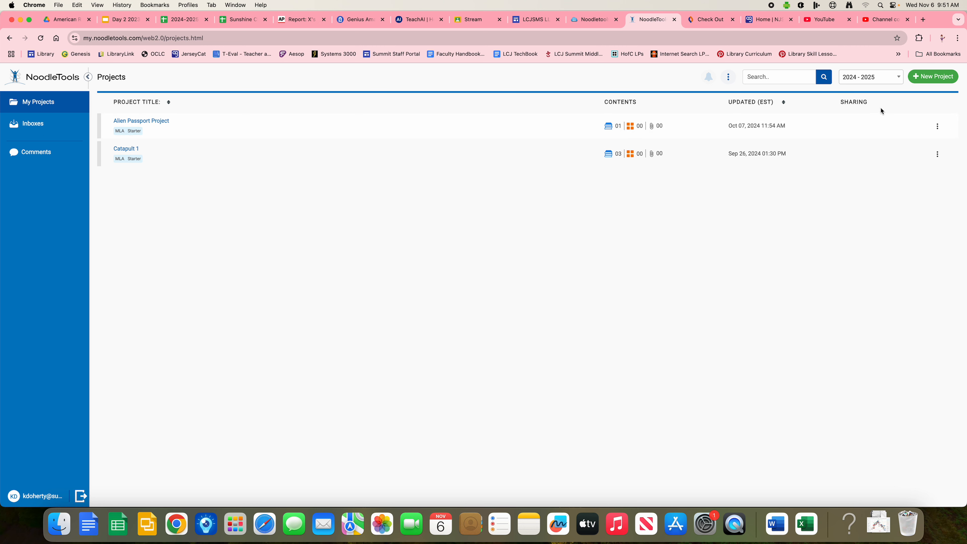
mouse_move(922, 113)
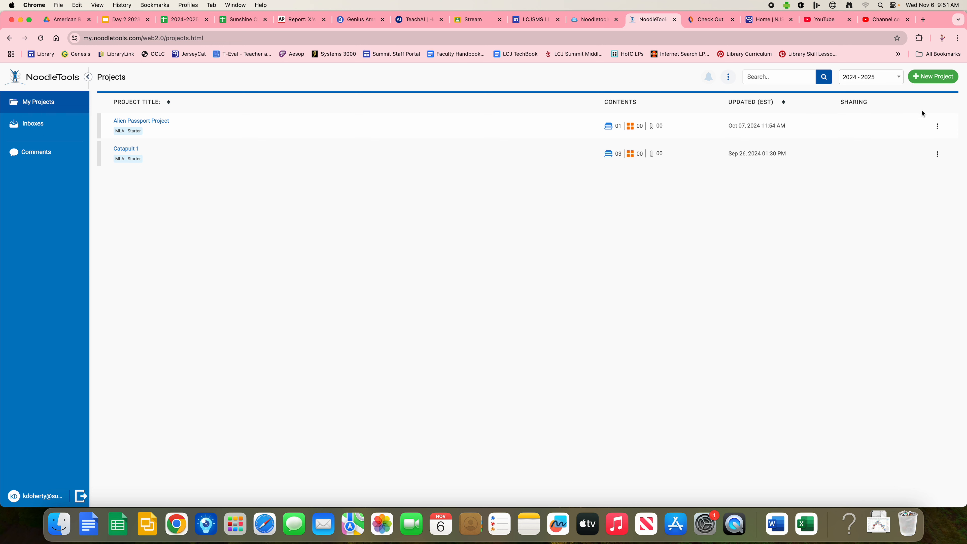
mouse_move(933, 76)
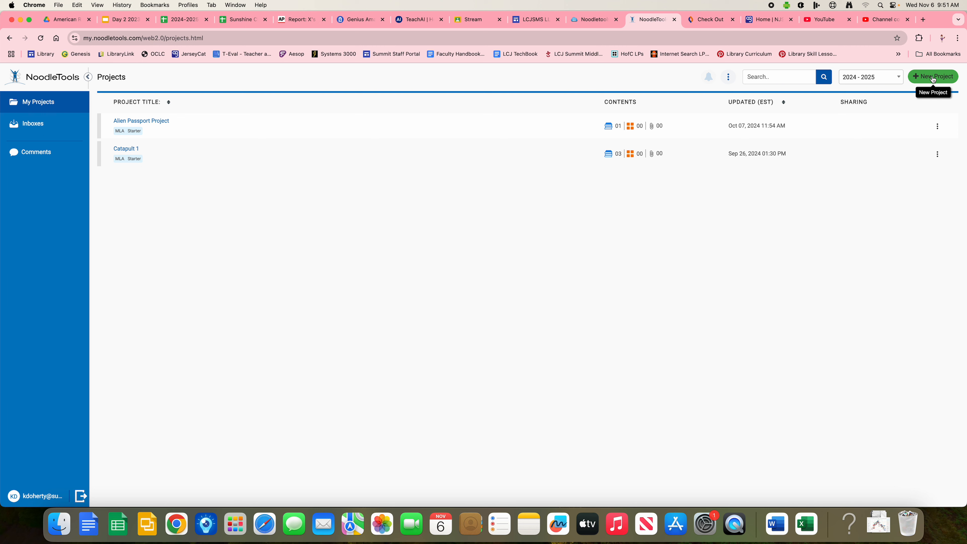
left_click(932, 76)
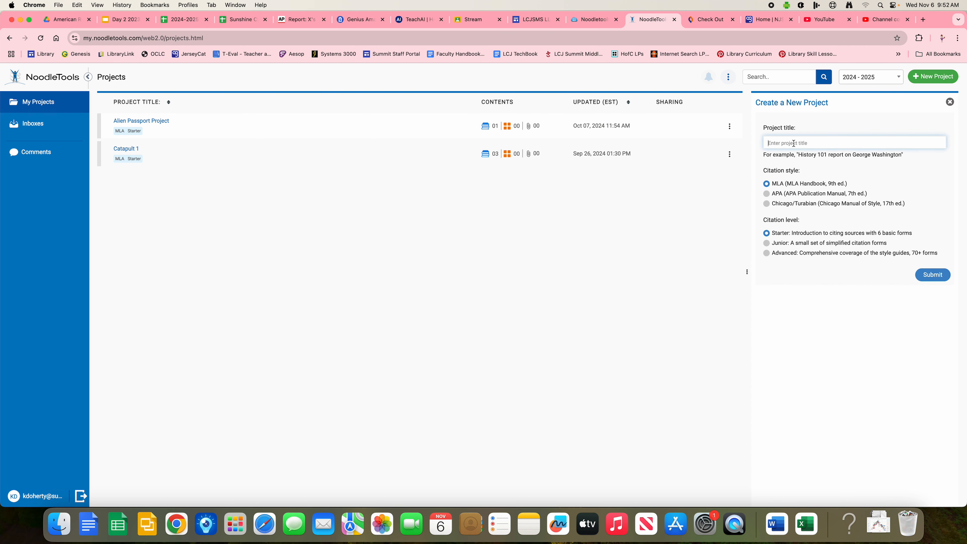
Step: Create a new project titled 'Sample' with MLA style and Starter level
type("T")
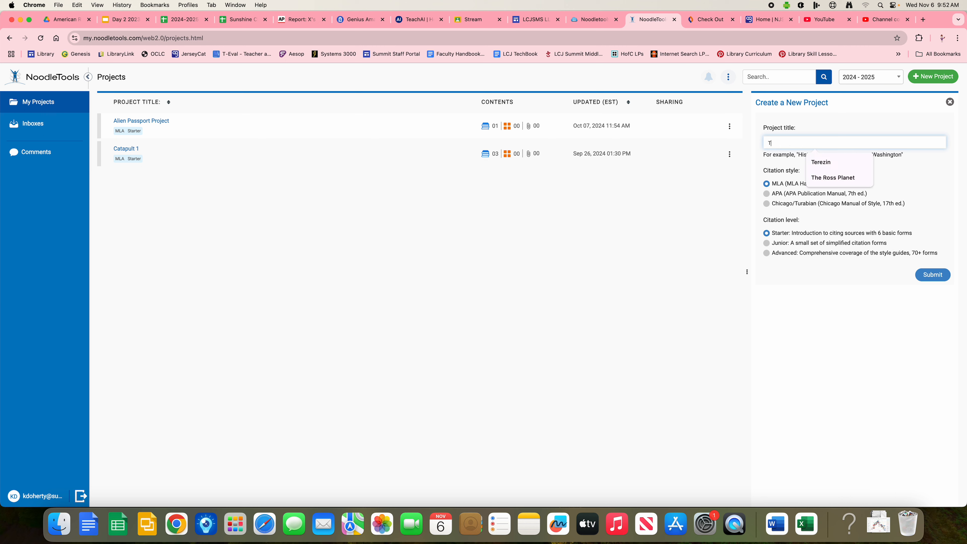
type("Sample")
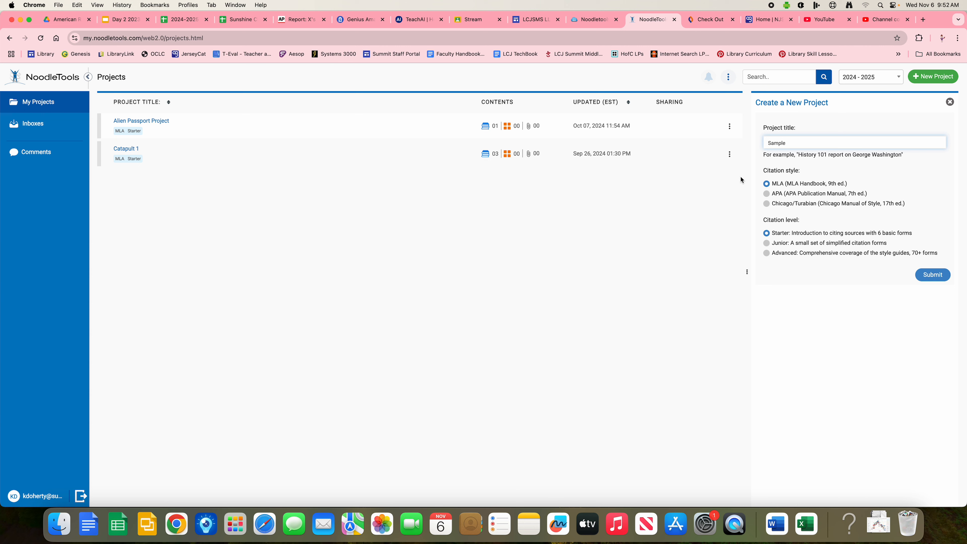
mouse_move(747, 194)
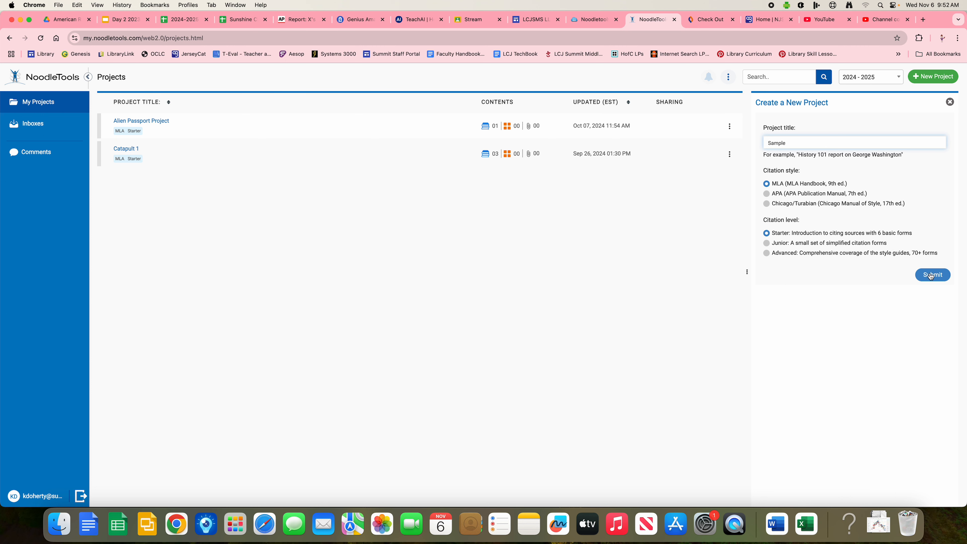
left_click(933, 275)
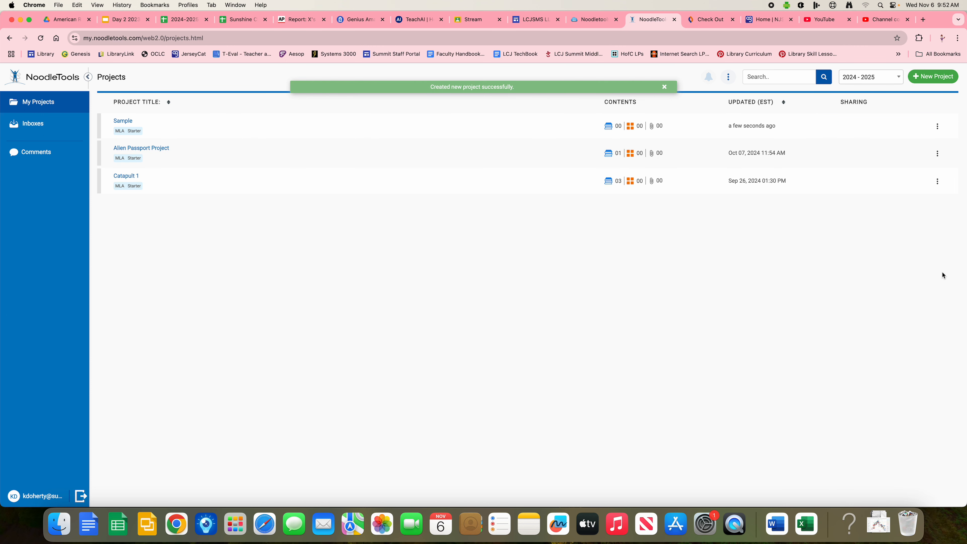
mouse_move(118, 122)
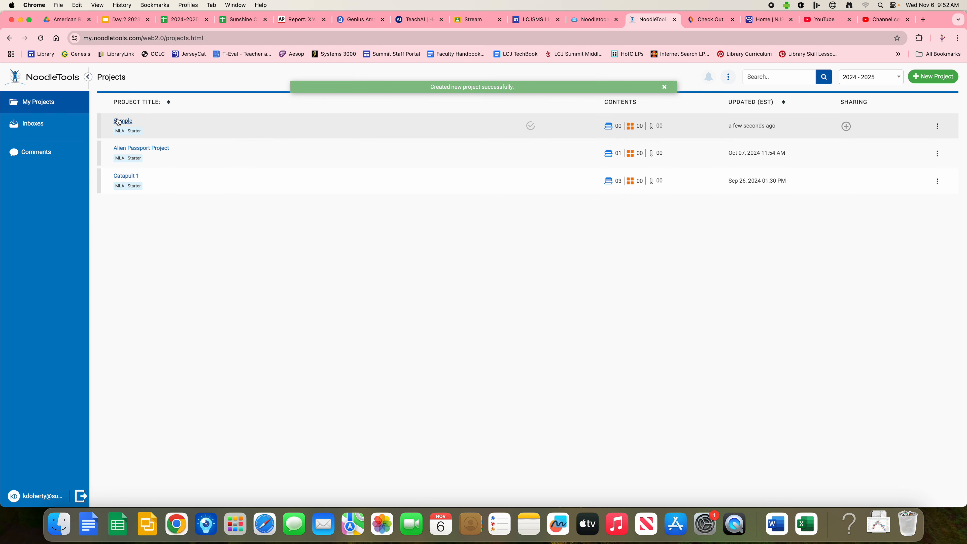
mouse_move(119, 125)
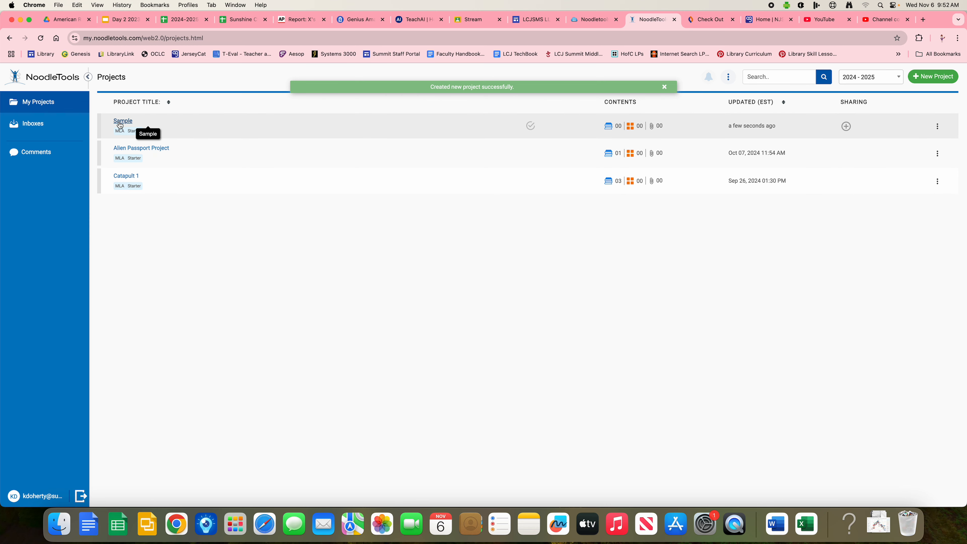
Step: Open the Sample project to its empty Sources page
left_click(664, 86)
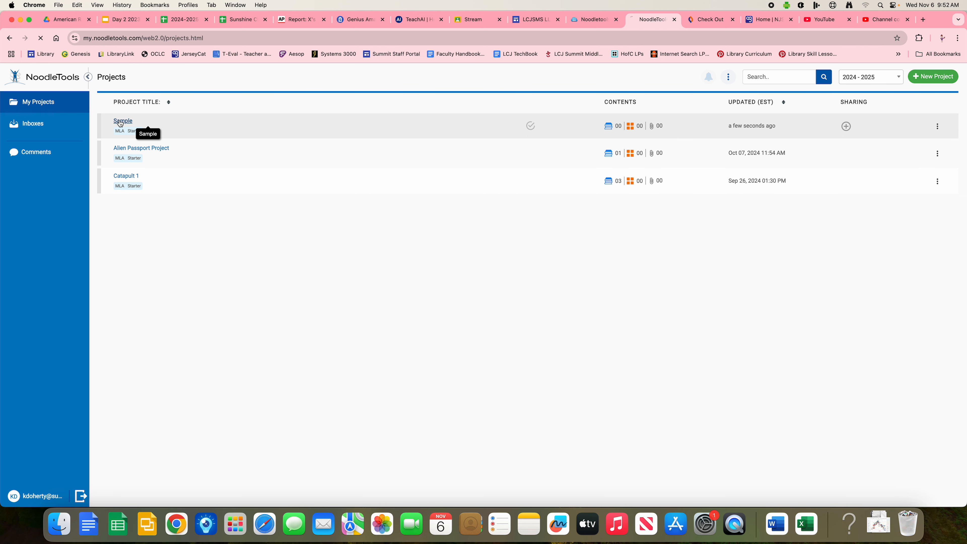
left_click(122, 121)
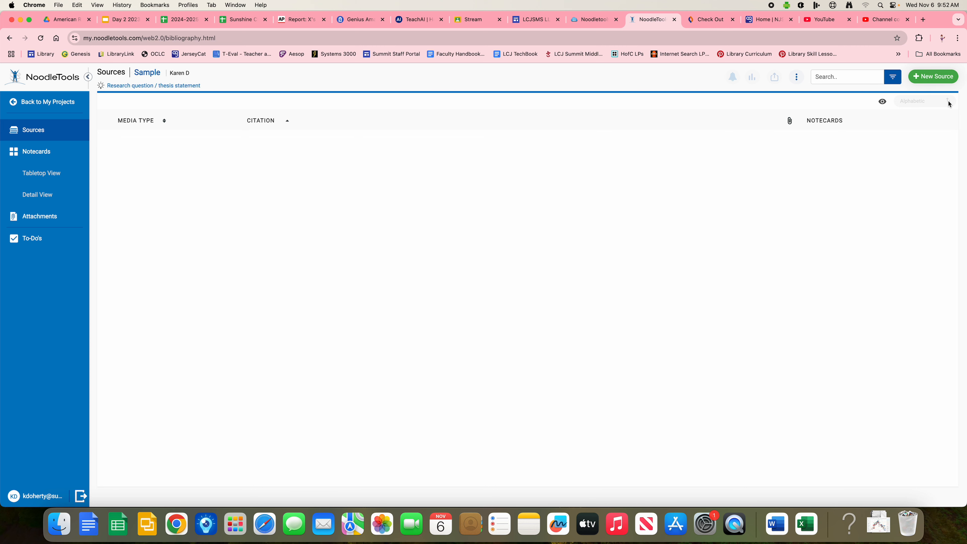
mouse_move(926, 76)
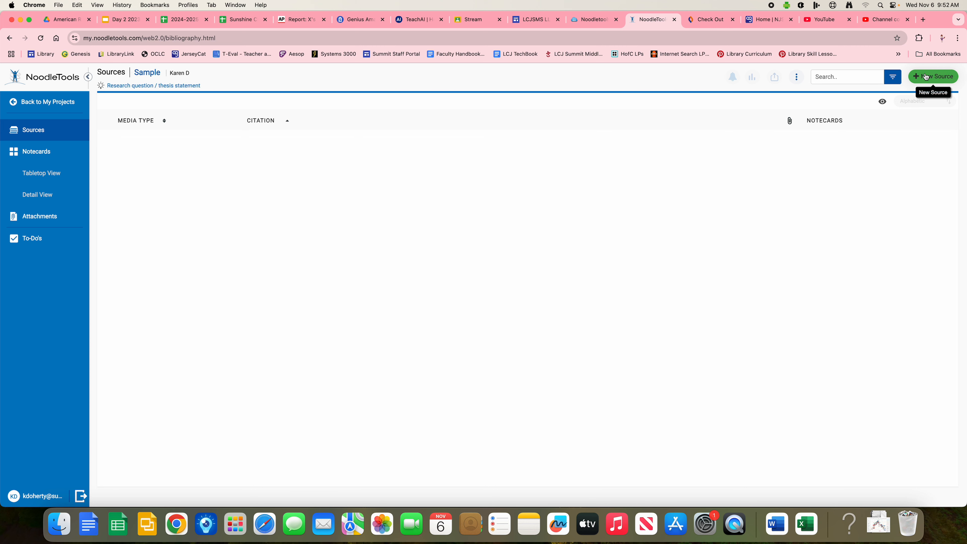